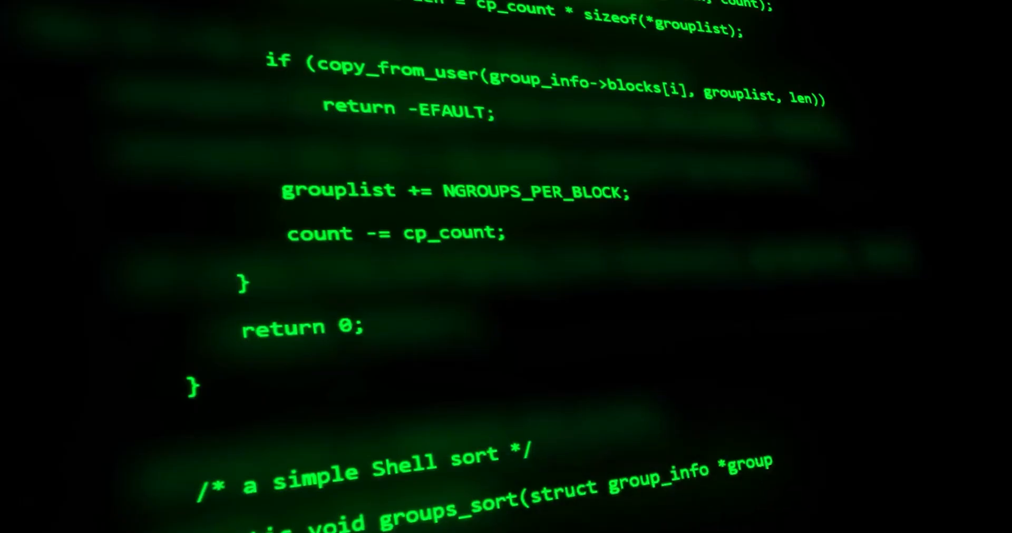
pyautogui.scroll(-3)
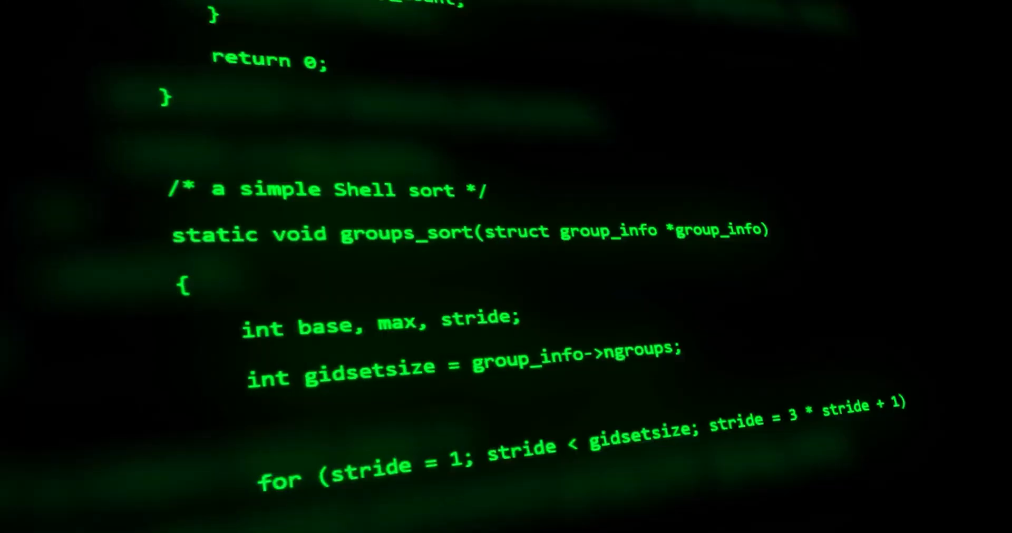
pyautogui.scroll(-3)
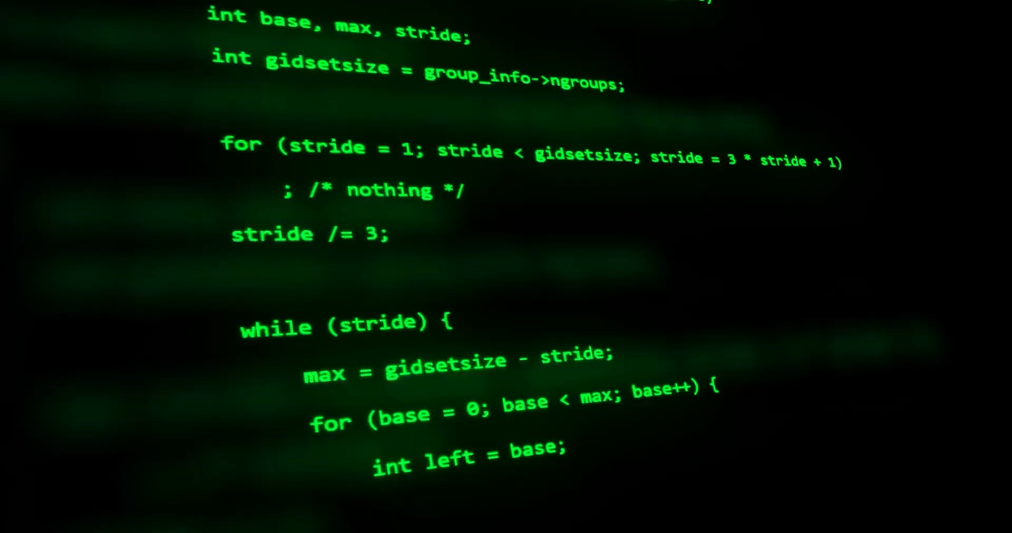
pyautogui.scroll(-3)
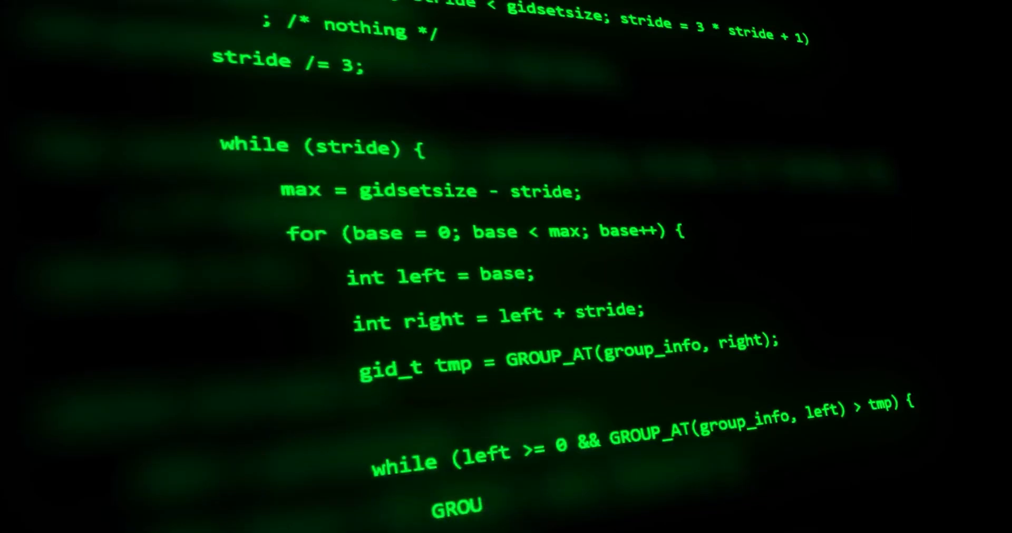